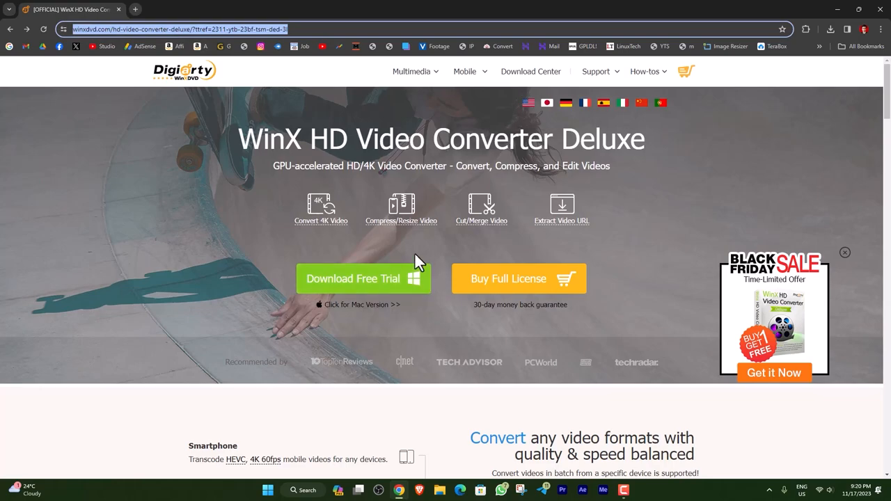
mouse_move(476, 295)
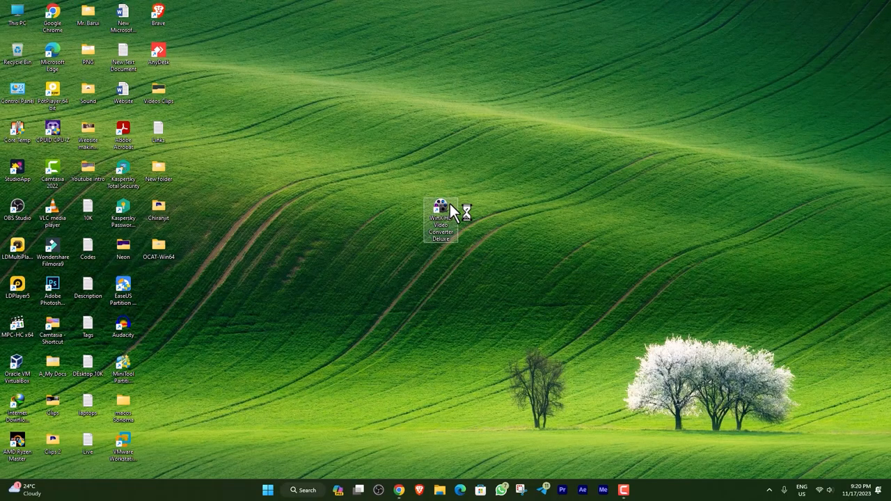
Launch WinX HD Video Converter Deluxe from its desktop shortcut
double_click(439, 220)
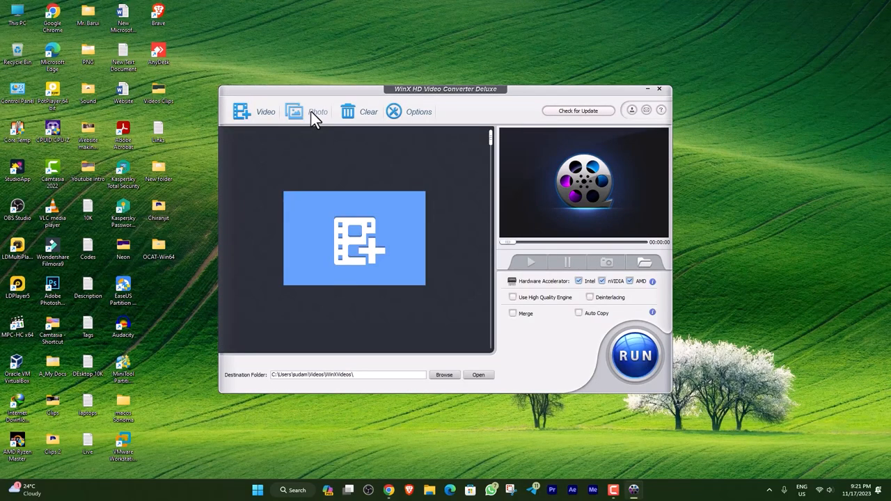
mouse_move(417, 118)
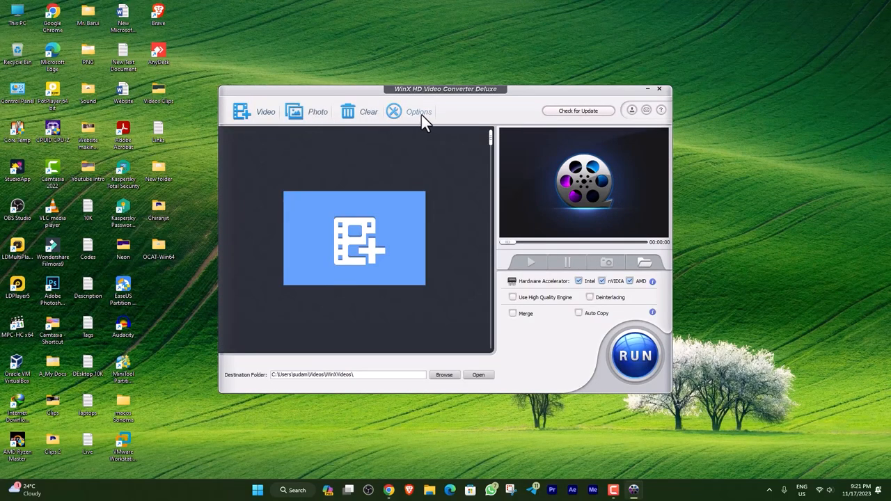
left_click(417, 111)
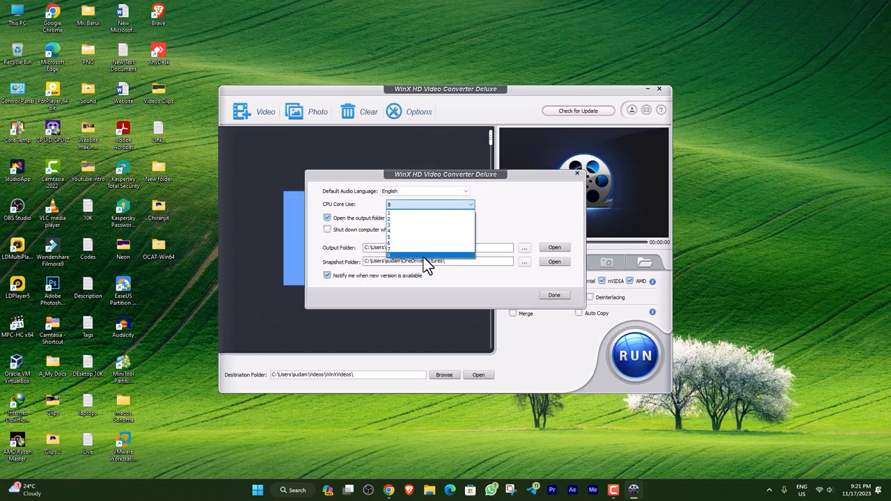
left_click(429, 203)
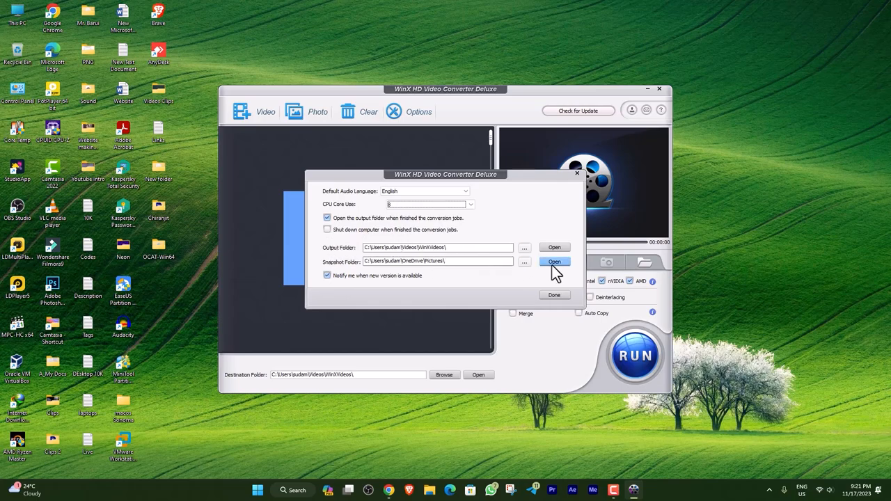
mouse_move(542, 278)
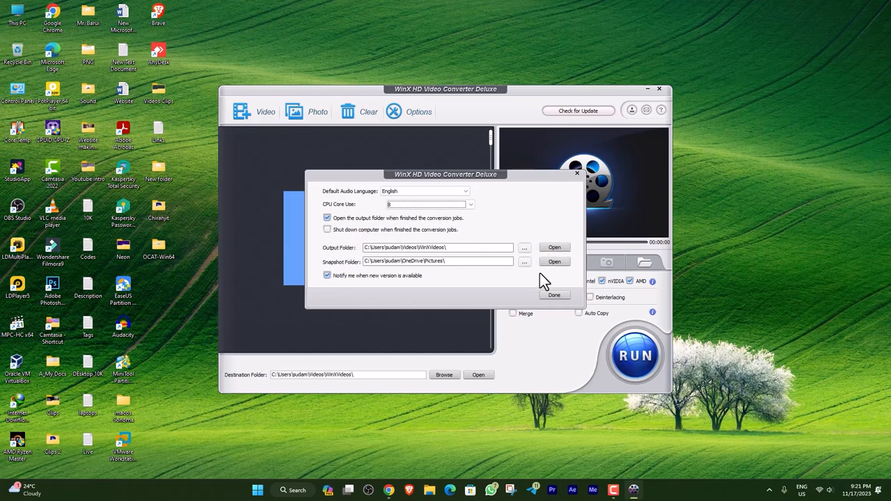
left_click(554, 295)
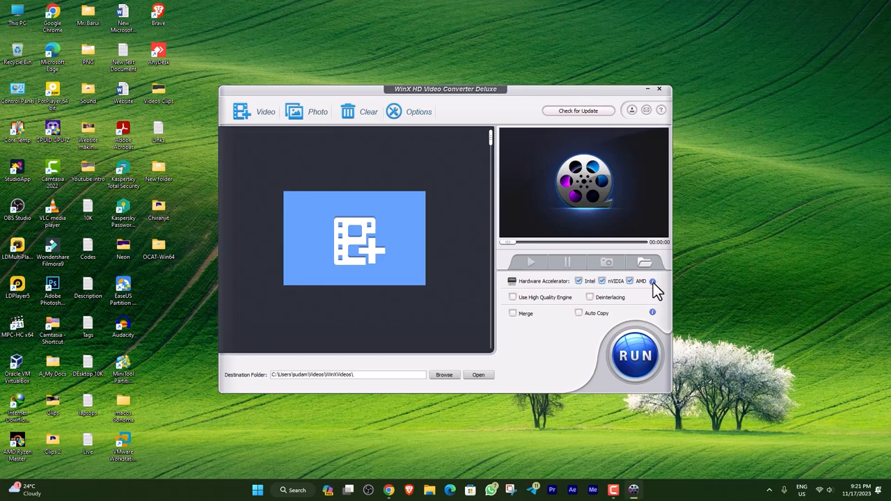
mouse_move(640, 304)
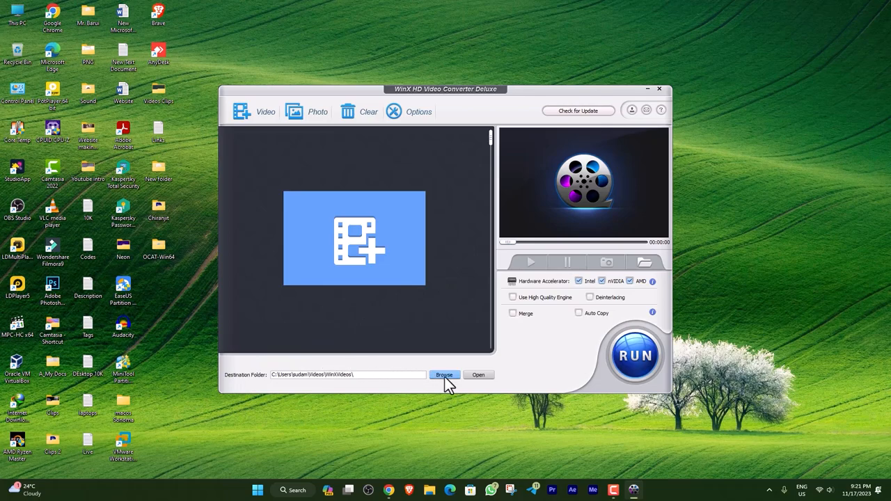
Add a video file so the Output Profile list appears with the recent MP4 profile
left_click(444, 374)
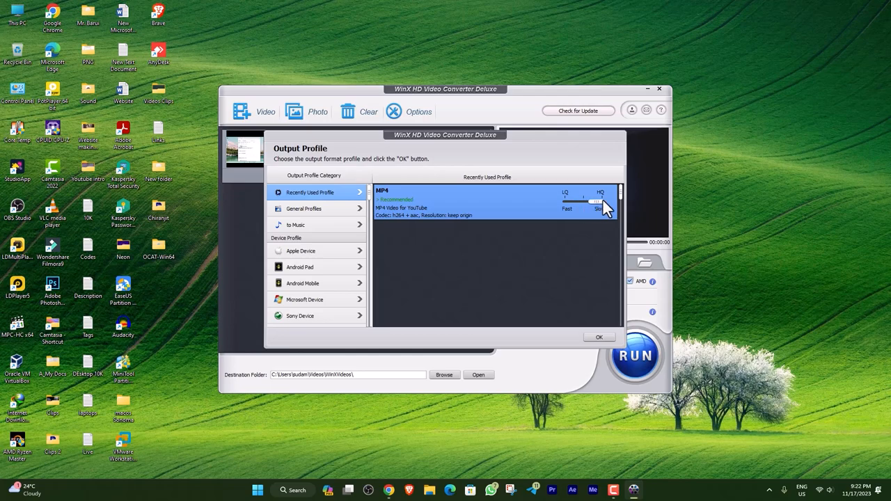
mouse_move(604, 217)
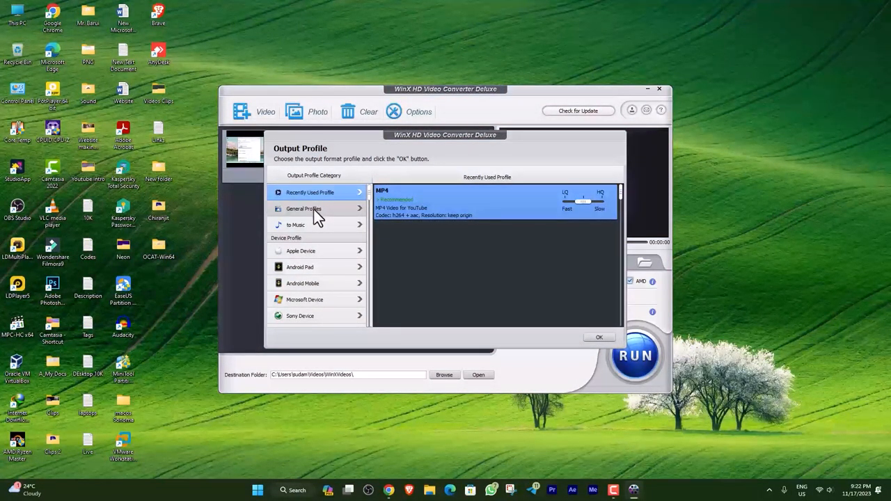
Browse through the General Profiles list of video formats
left_click(304, 209)
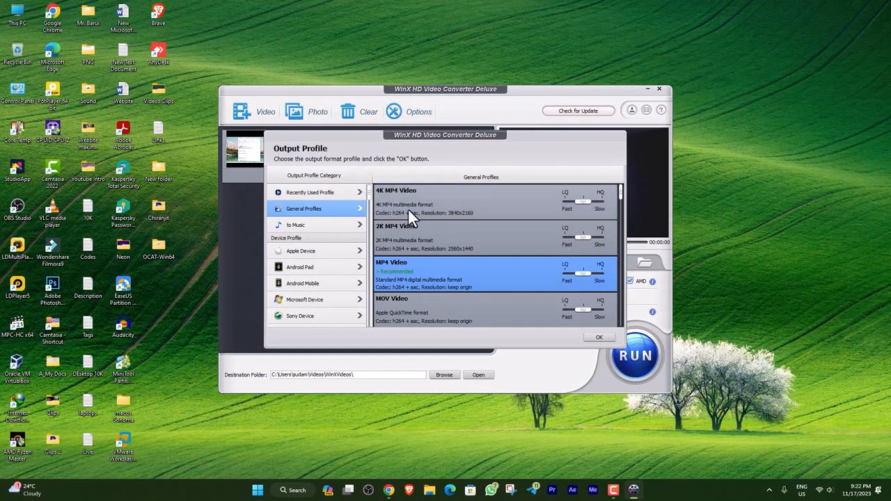
mouse_move(421, 239)
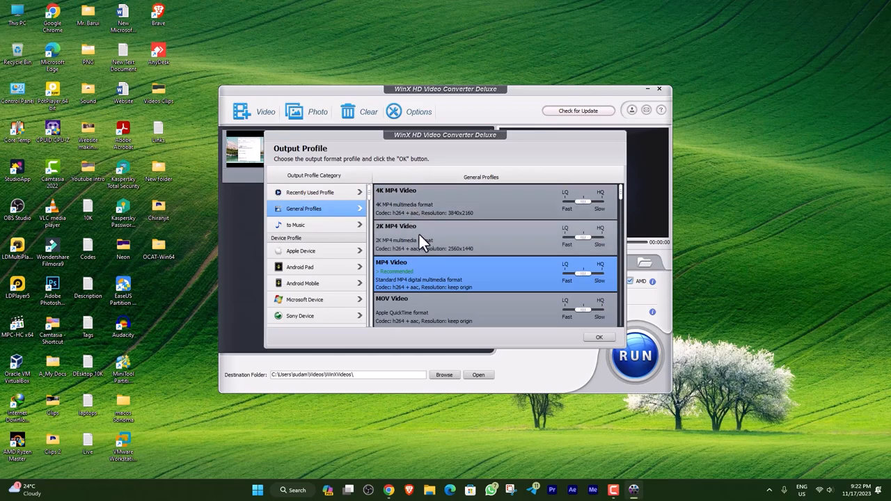
scroll("down", 3)
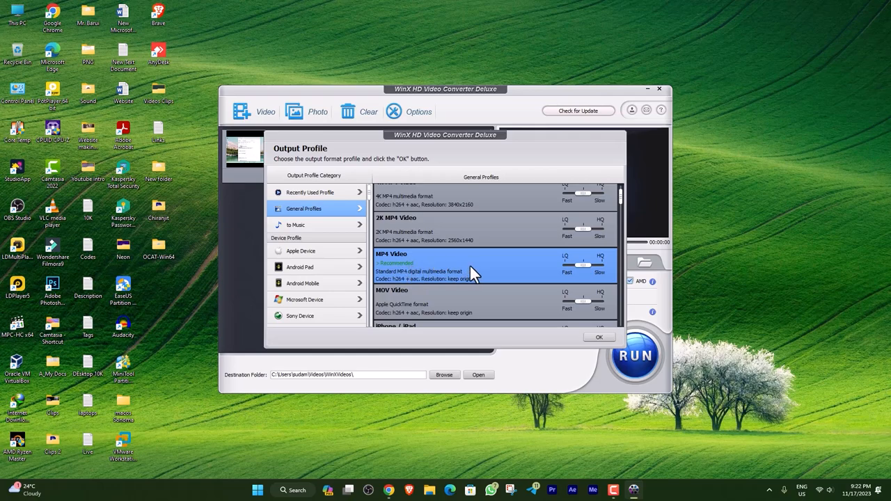
scroll("down", 3)
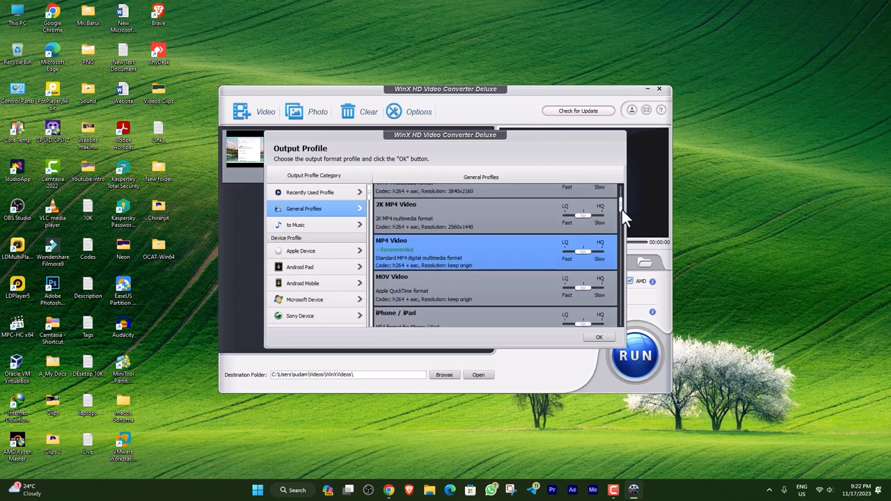
scroll("down", 3)
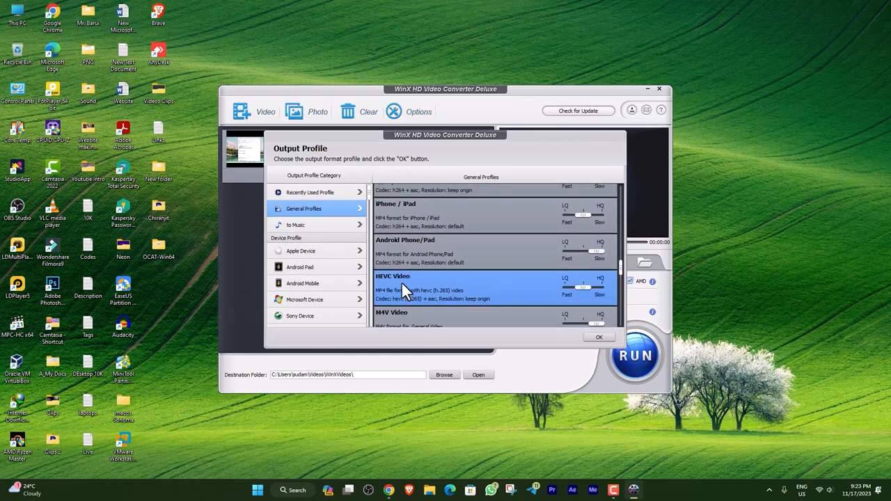
scroll("down", 3)
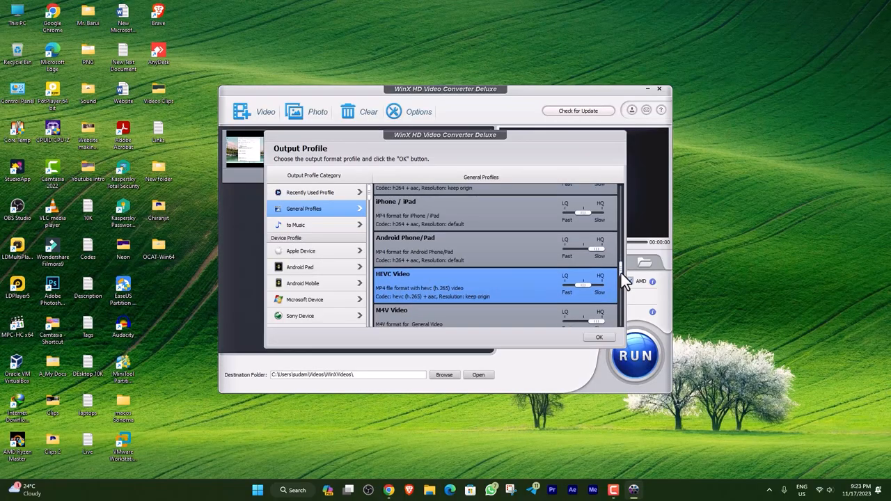
Show the music output profiles (MP3, AAC, iPhone Ringtone) and look through them
left_click(296, 224)
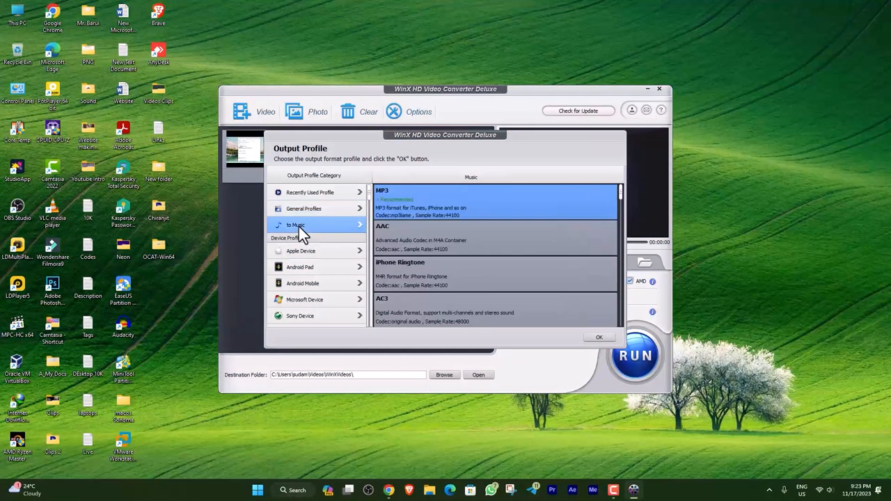
mouse_move(415, 203)
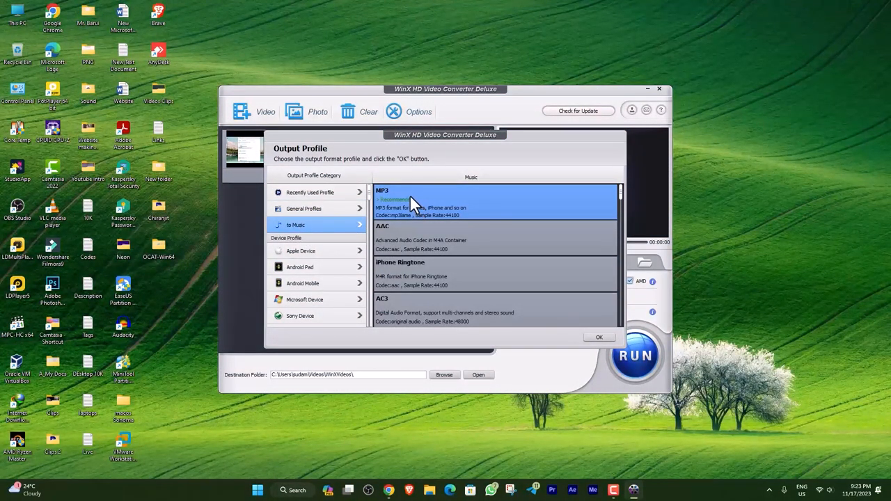
mouse_move(451, 238)
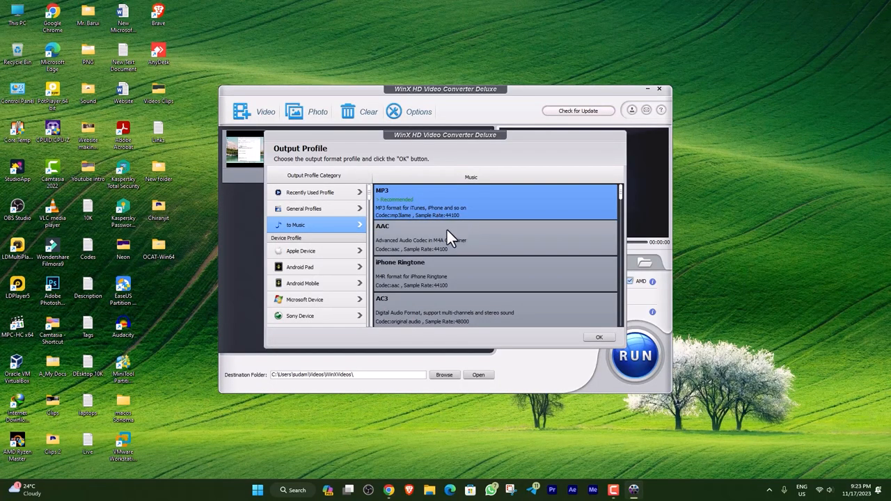
left_click(444, 309)
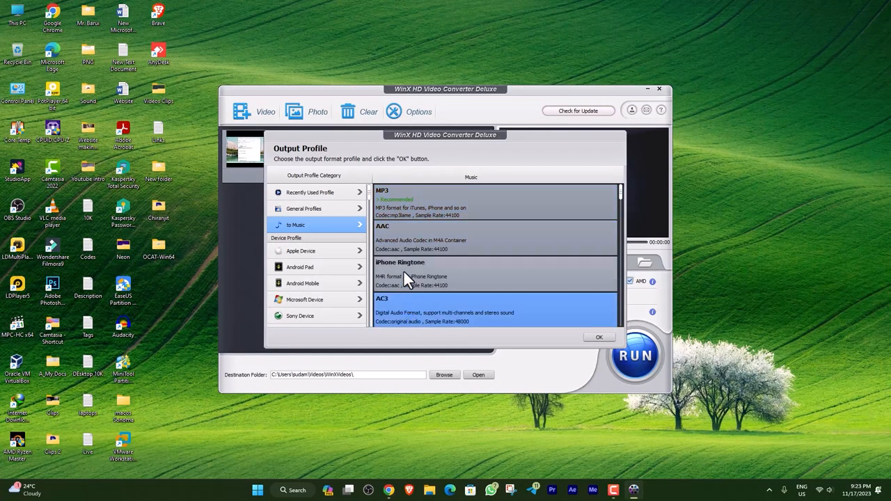
scroll("down", 3)
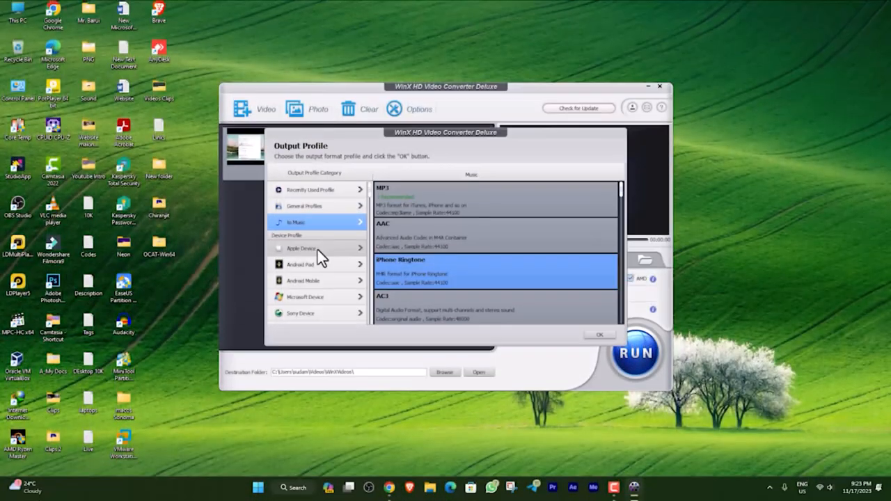
Browse the Apple Device profile group, including the iPhone video profiles
left_click(301, 248)
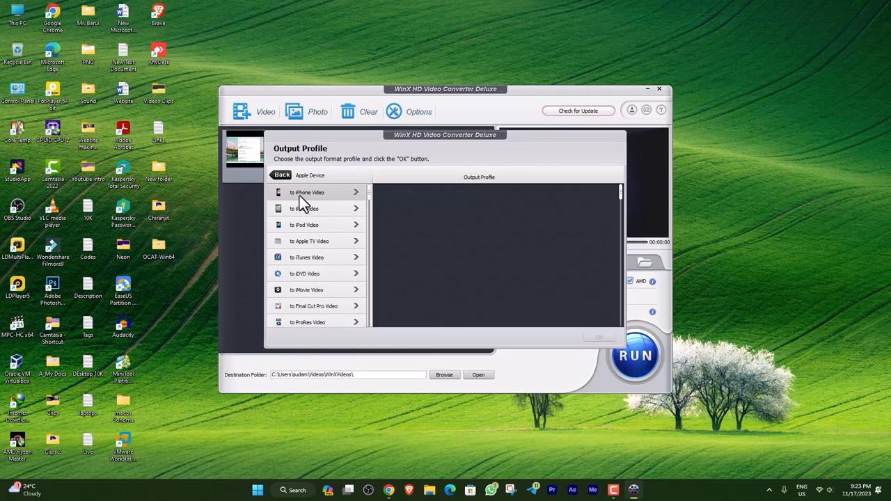
left_click(281, 176)
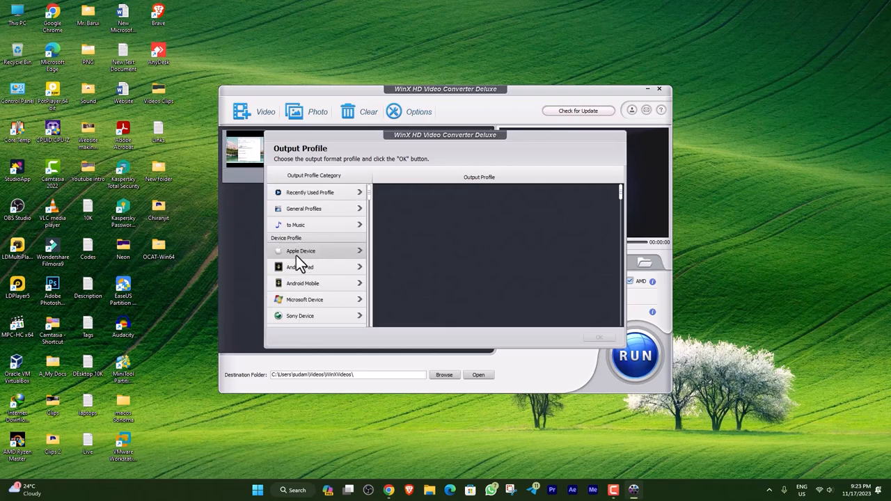
left_click(300, 251)
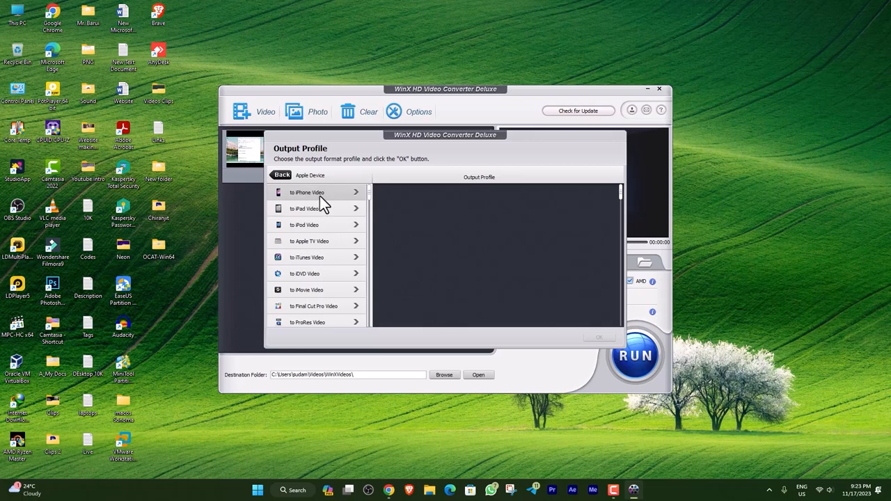
left_click(313, 192)
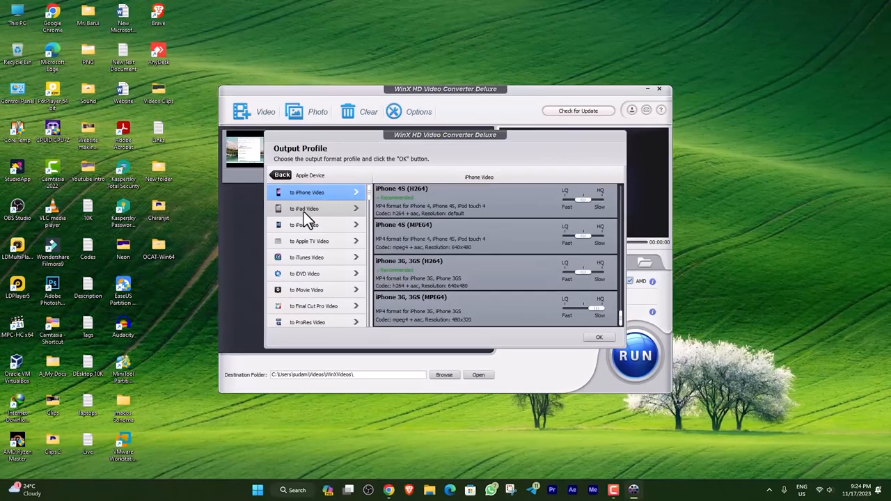
left_click(309, 241)
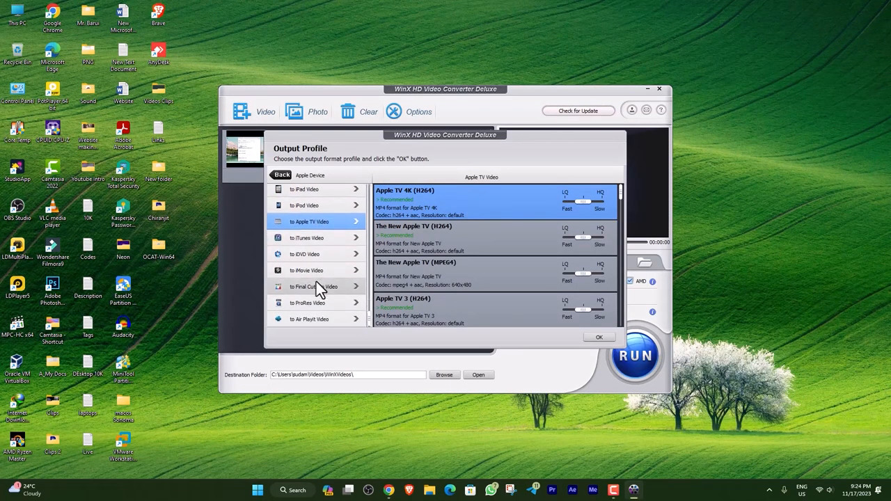
left_click(281, 175)
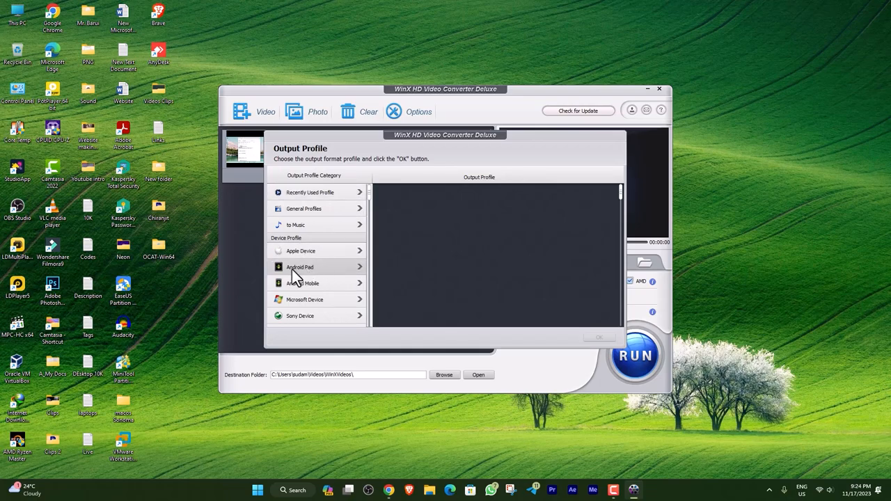
Look at the Android Pad profile groups, then scroll the categories toward Web Video Profile
left_click(299, 267)
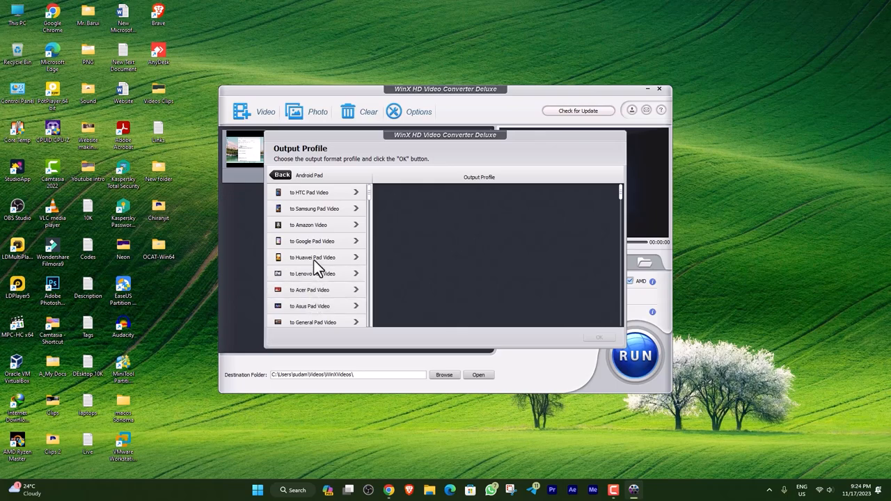
left_click(282, 176)
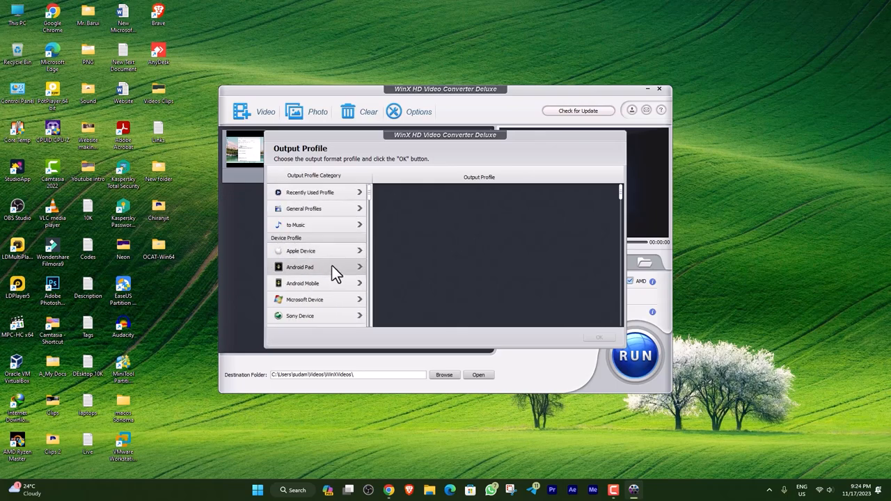
scroll("down", 3)
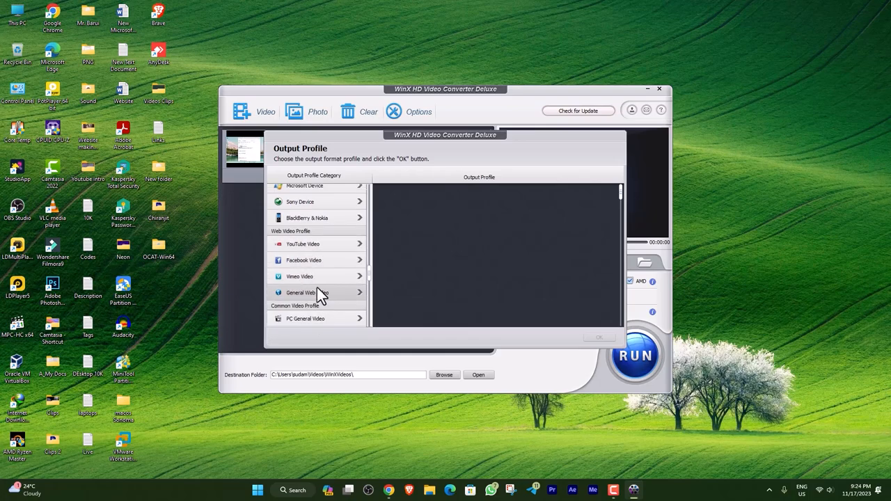
Show the YouTube Video profiles (MP4, WebM, FLV) with MP4 highlighted
scroll("down", 3)
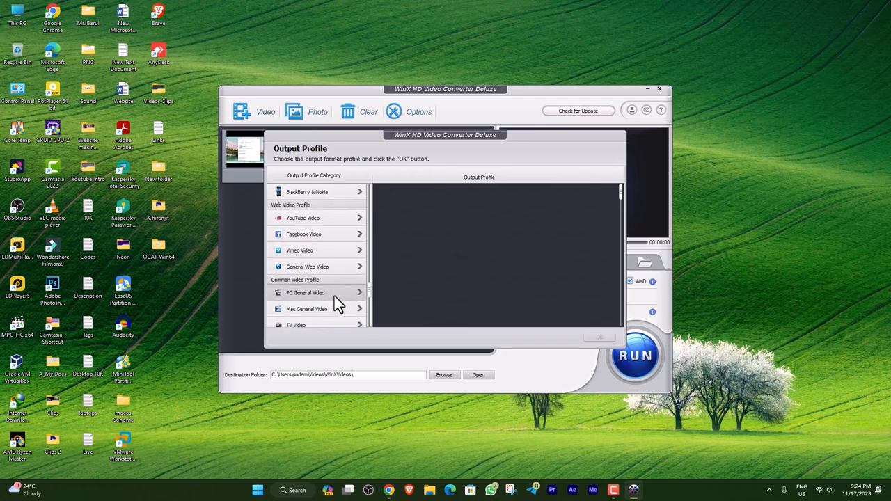
scroll("down", 3)
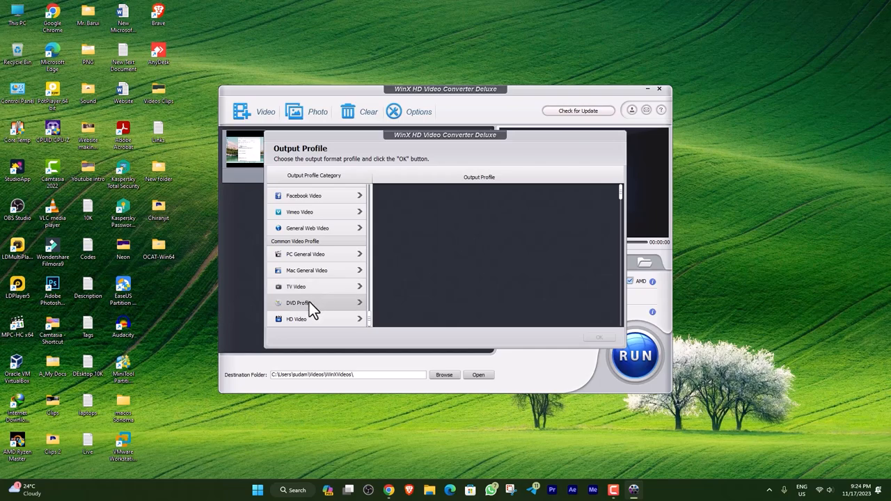
mouse_move(317, 319)
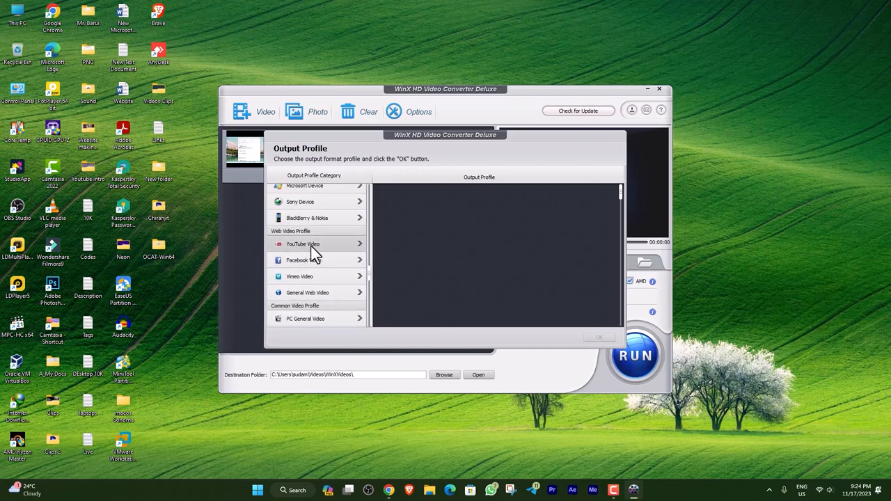
left_click(304, 243)
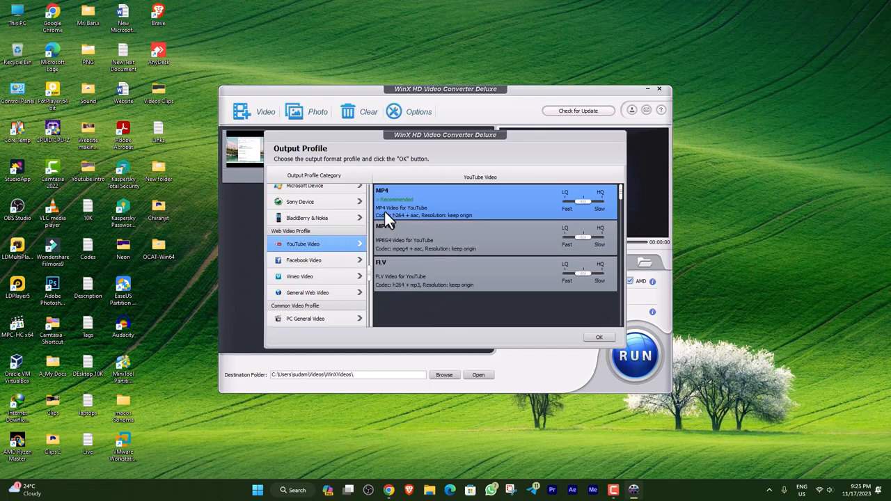
mouse_move(409, 235)
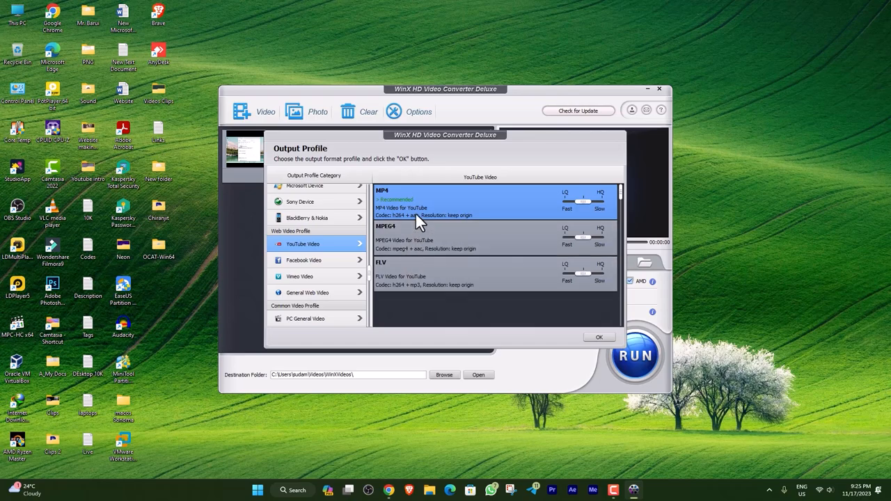
mouse_move(391, 210)
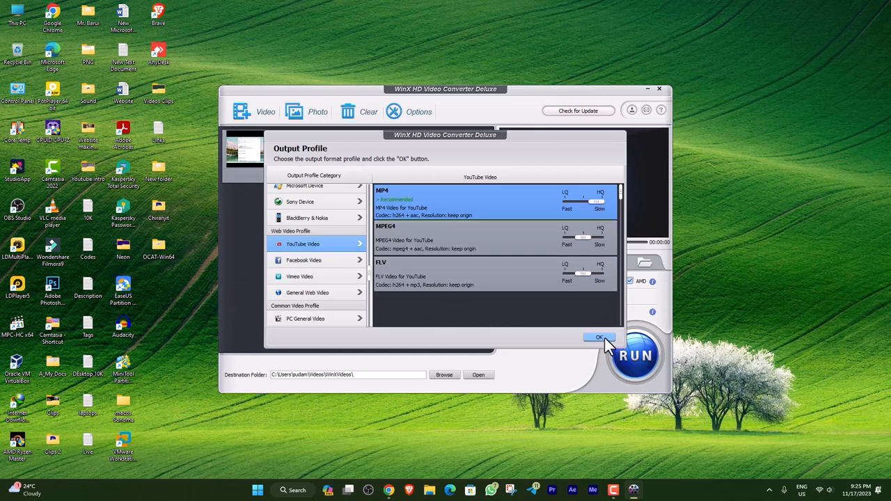
Confirm MP4 for YouTube as the target format and bring up the Rename tag details
left_click(599, 338)
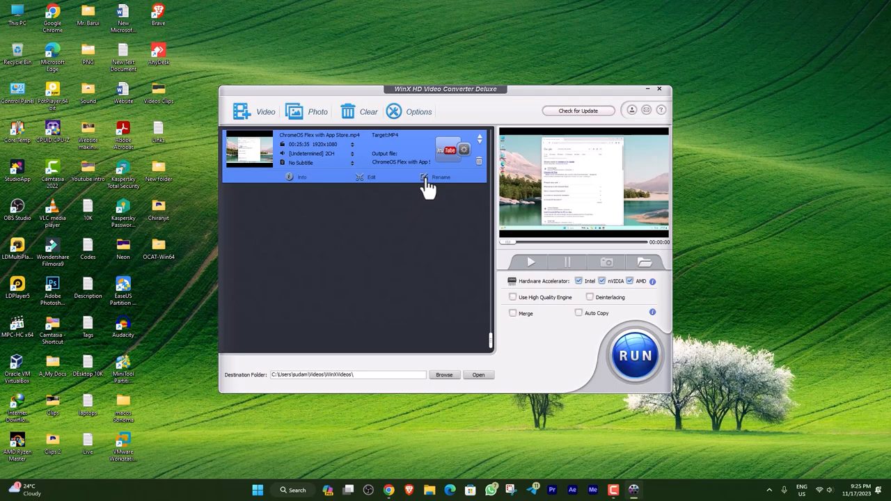
left_click(439, 177)
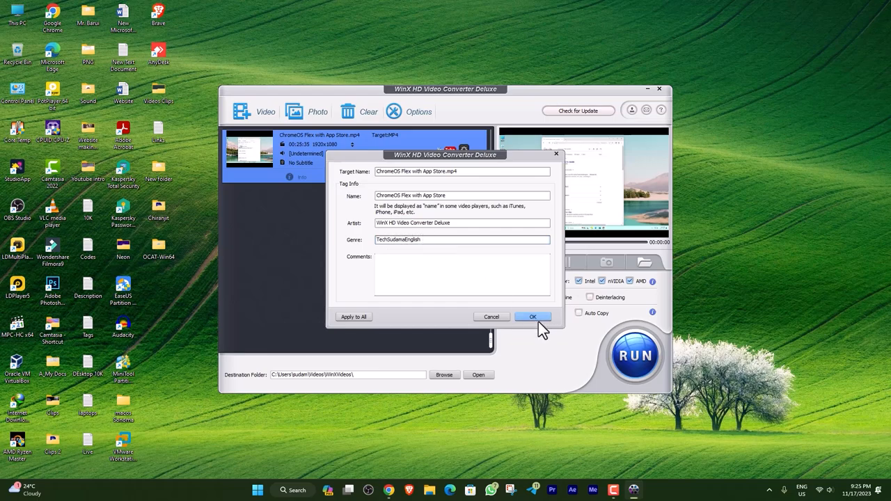
Accept the video's target name and tag info as shown
left_click(532, 317)
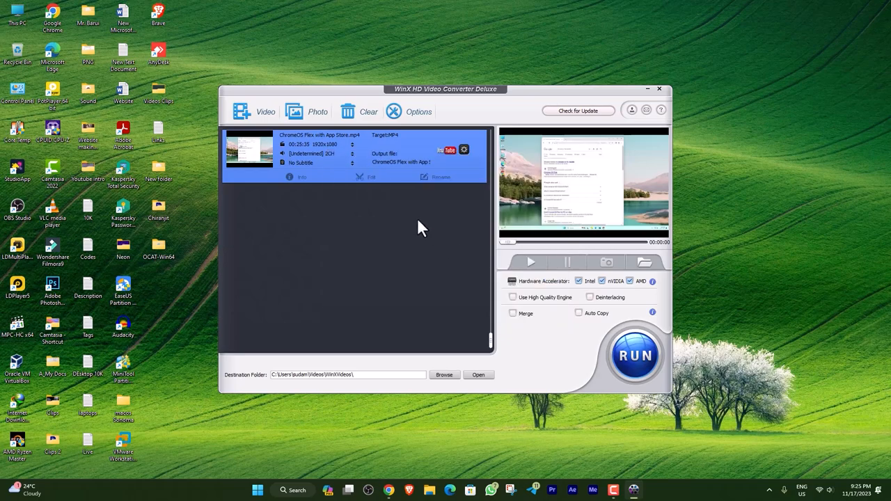
mouse_move(402, 236)
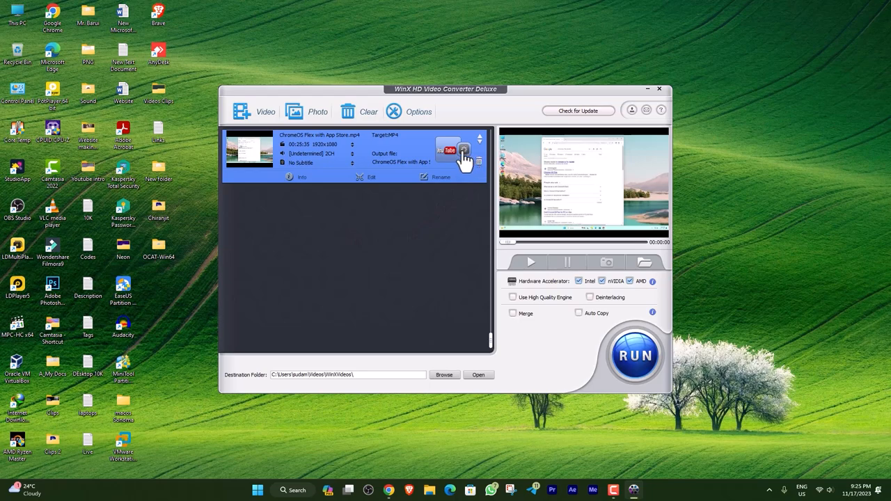
Review the MP4 settings (H264, 23.97 fps, original resolution, AAC audio) and apply to all
left_click(462, 150)
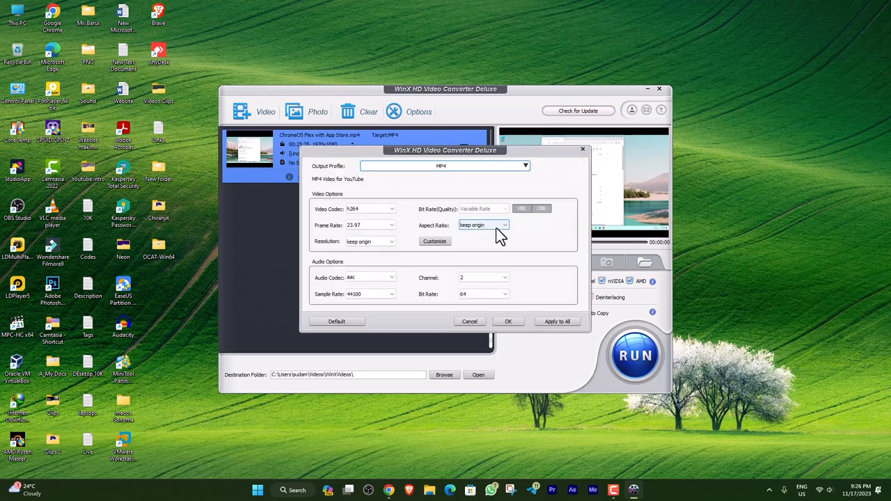
left_click(393, 225)
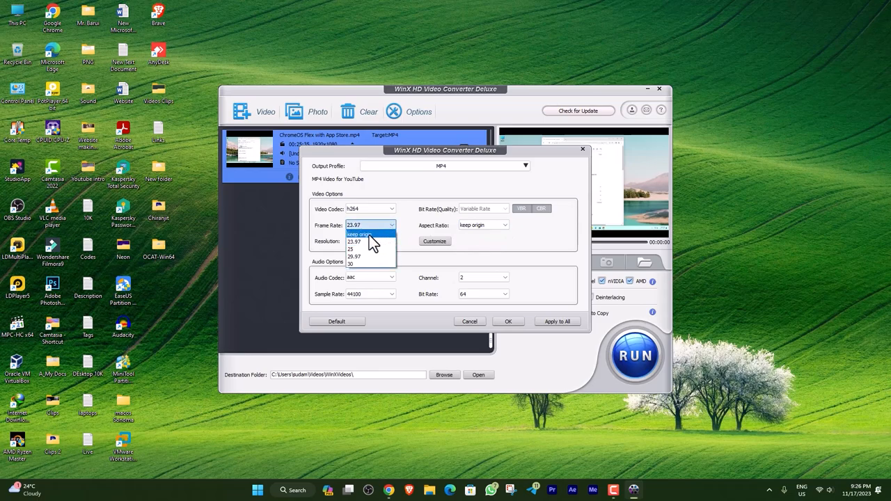
mouse_move(373, 242)
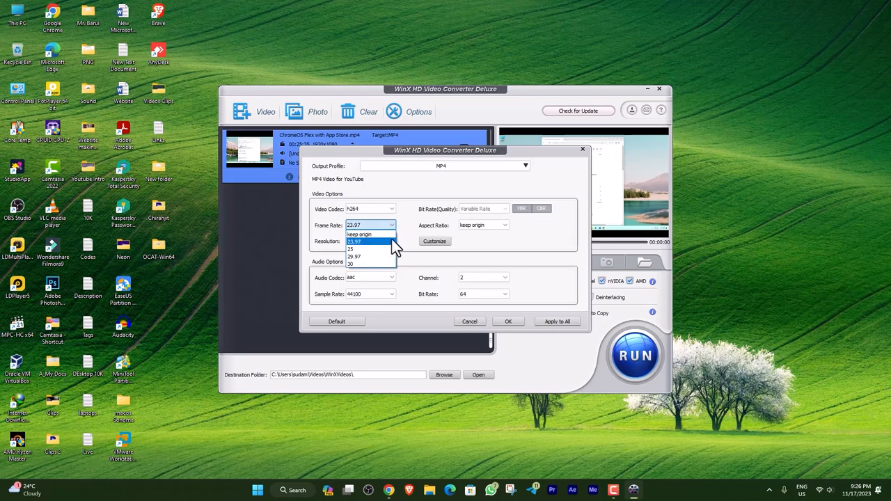
mouse_move(411, 243)
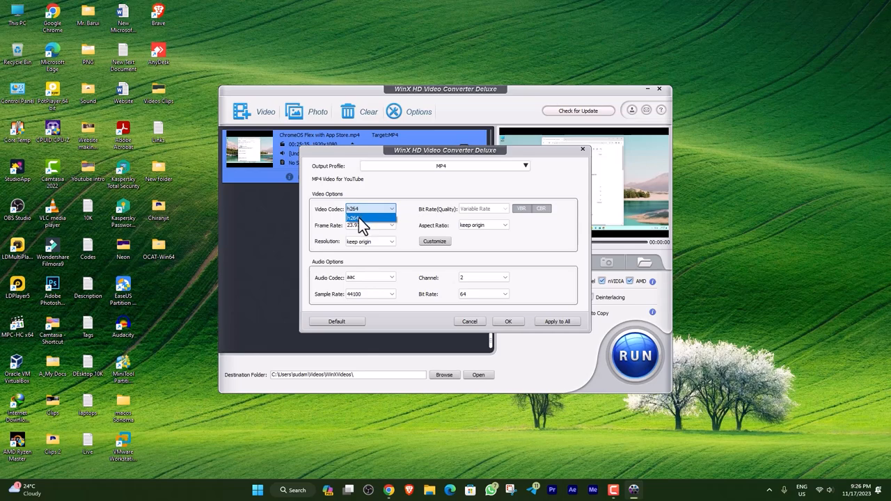
left_click(391, 242)
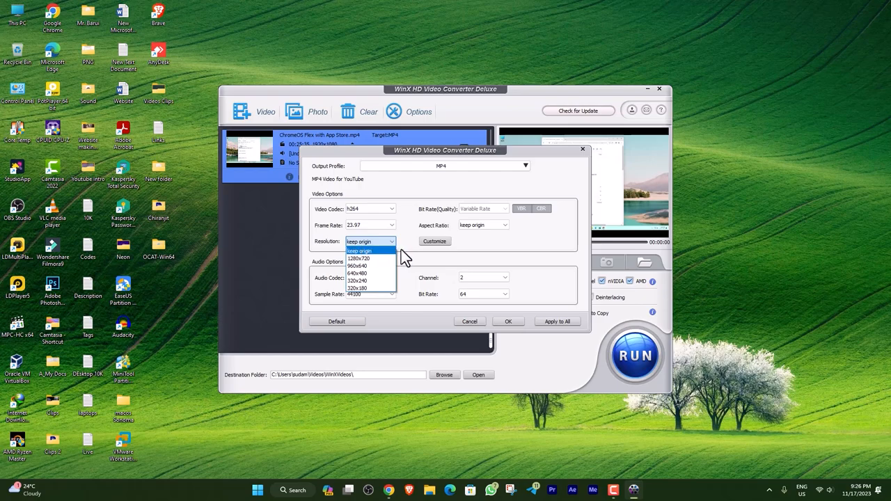
left_click(368, 242)
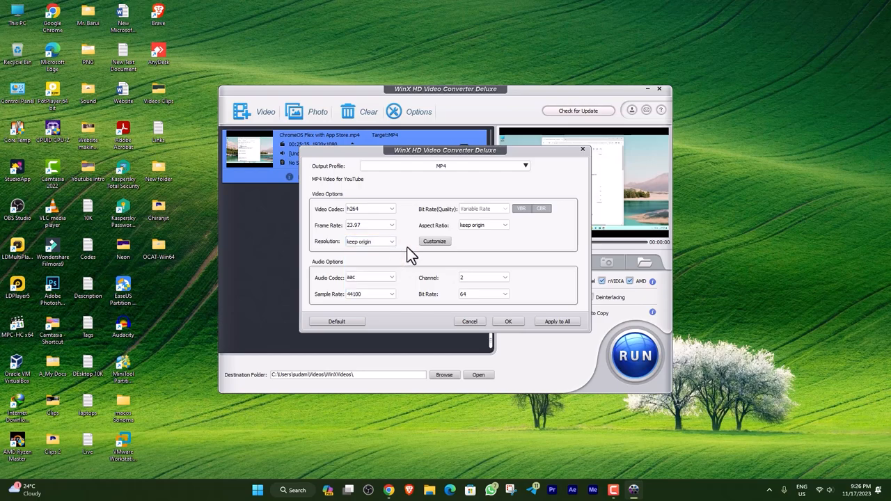
left_click(369, 277)
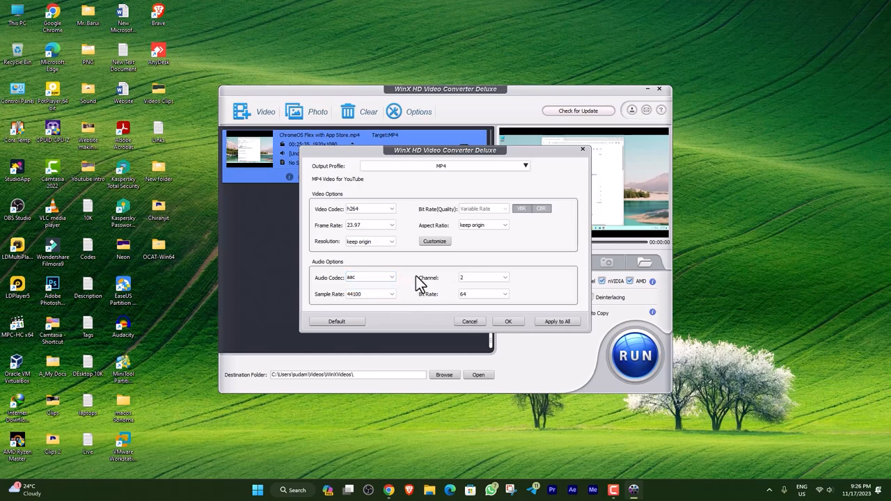
left_click(504, 292)
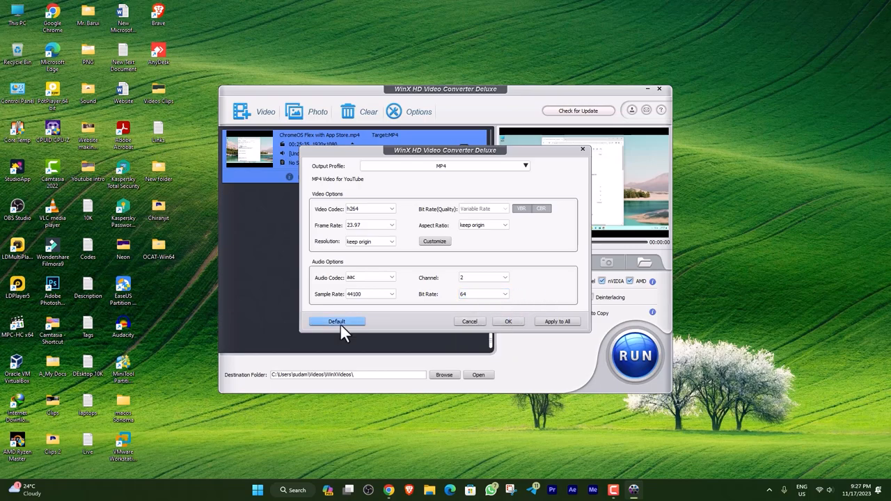
mouse_move(507, 320)
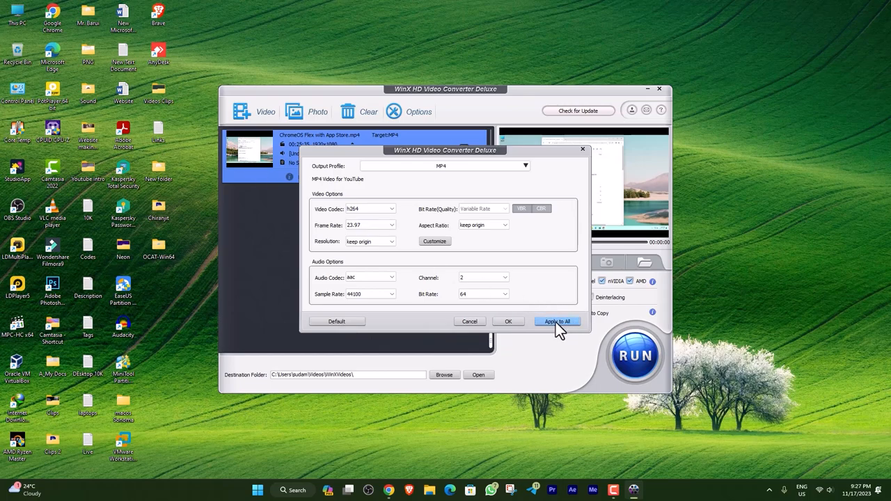
left_click(556, 320)
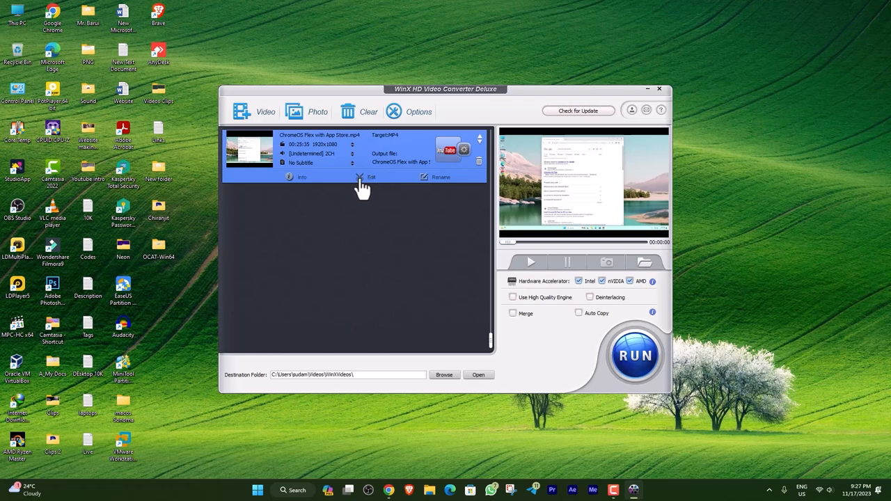
Enable Adjust Audio Volume in the edit dialog, trying a boost then returning near normal
left_click(370, 177)
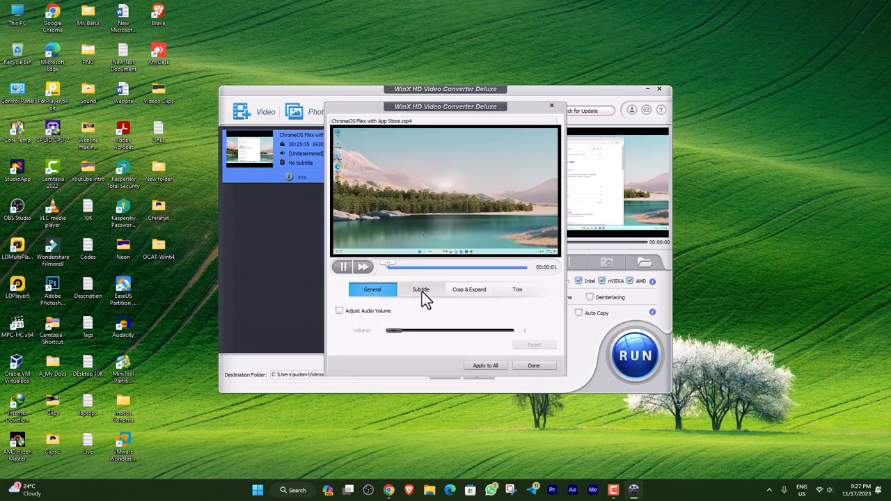
left_click(372, 289)
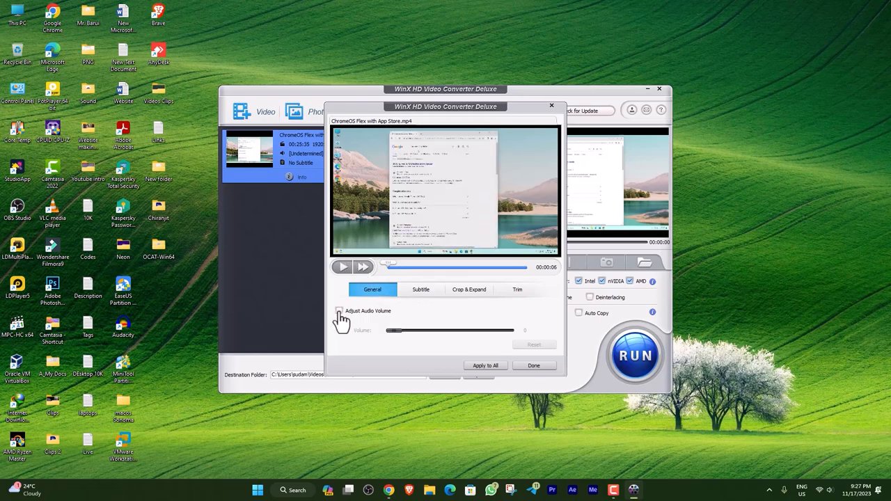
left_click(339, 311)
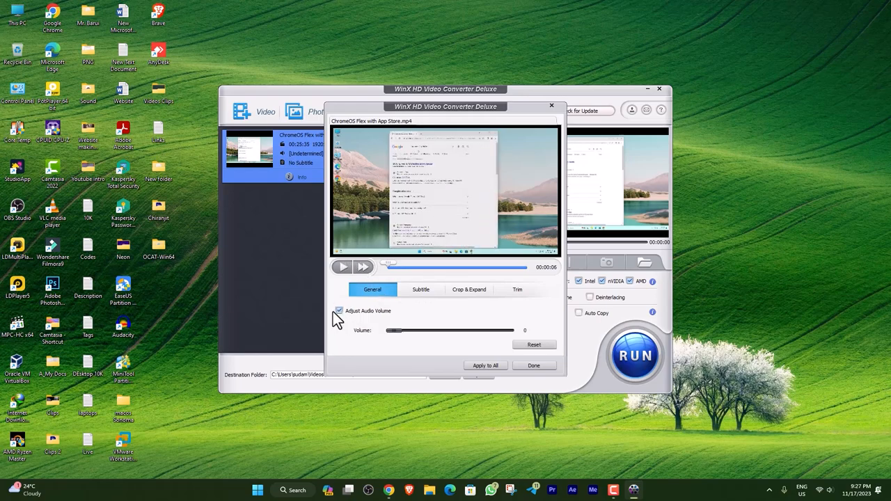
mouse_move(387, 341)
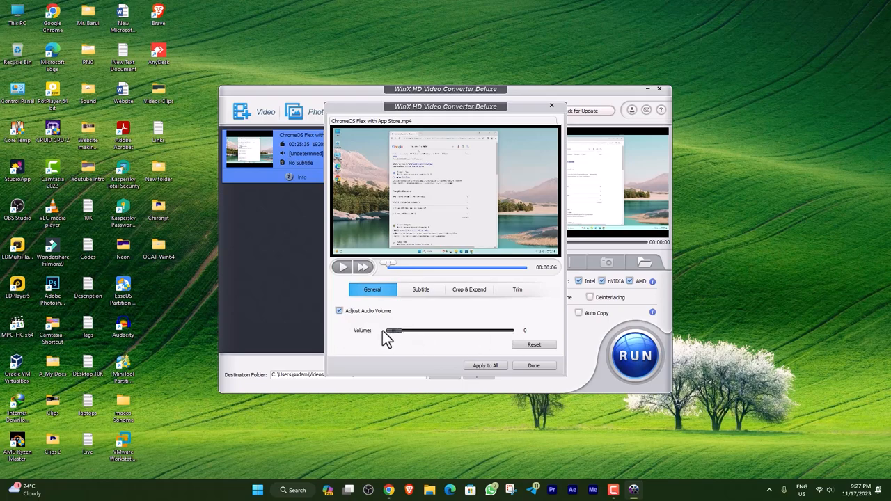
left_click_drag(387, 330, 503, 329)
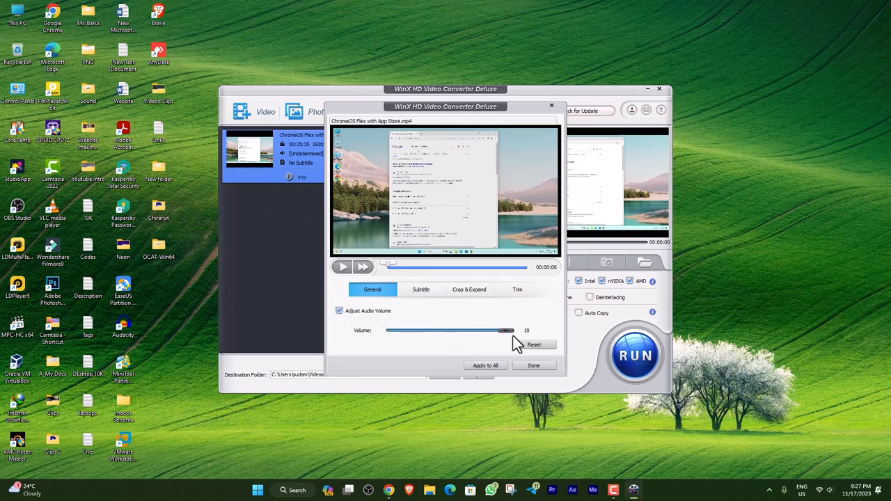
left_click_drag(502, 330, 507, 330)
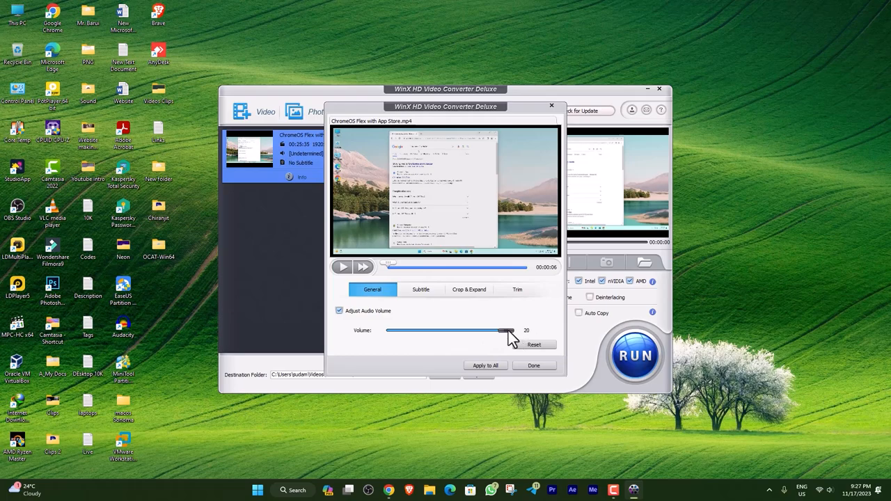
left_click_drag(504, 331, 390, 331)
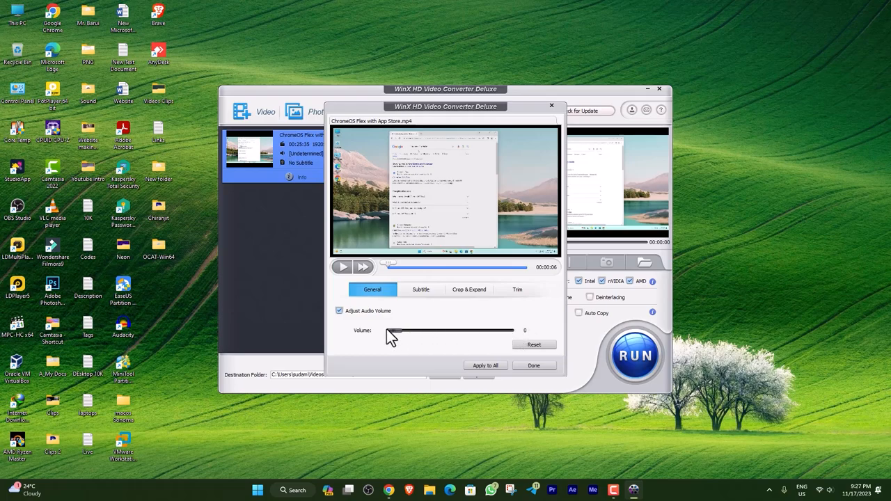
left_click(420, 288)
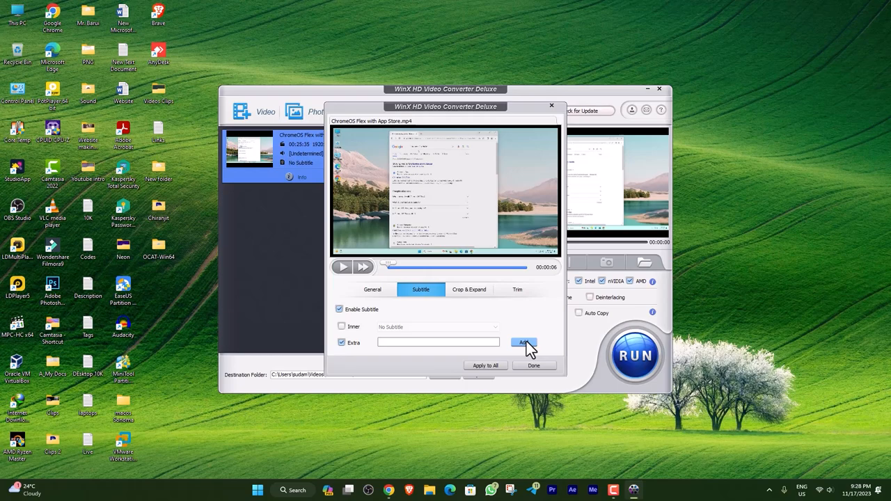
mouse_move(473, 295)
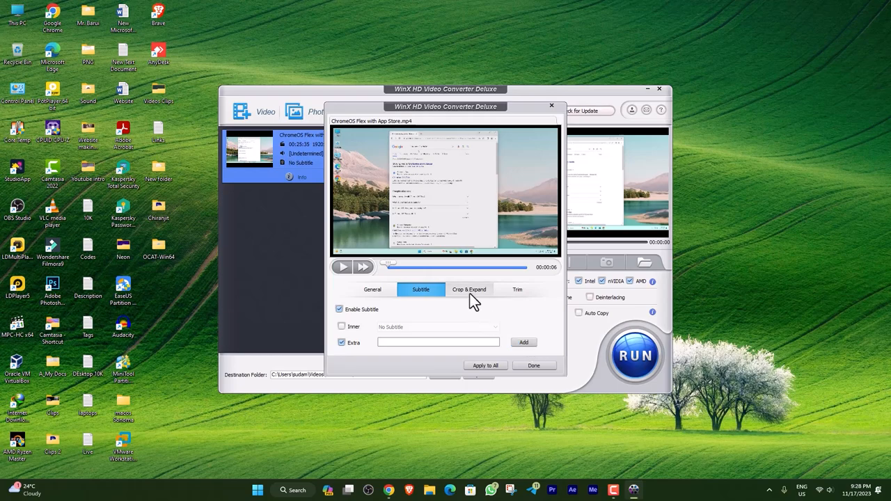
Enable cropping and reset the crop area to the full 1920x1080 frame
left_click(468, 290)
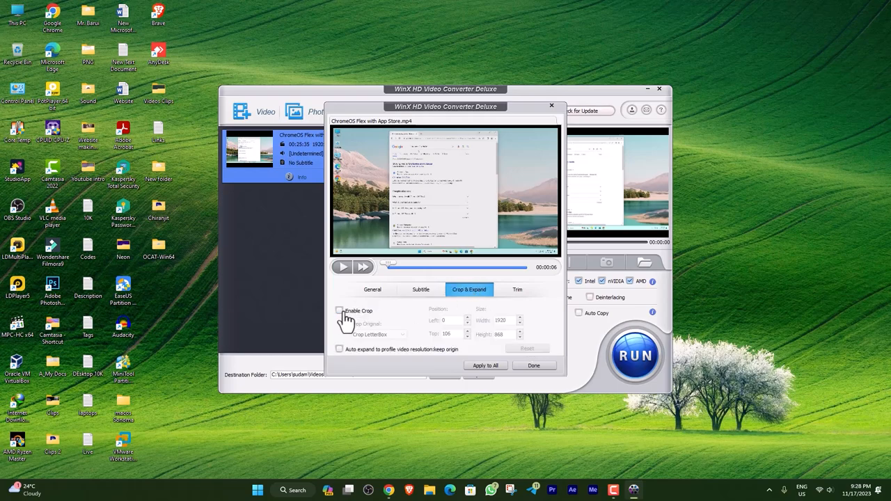
left_click(340, 311)
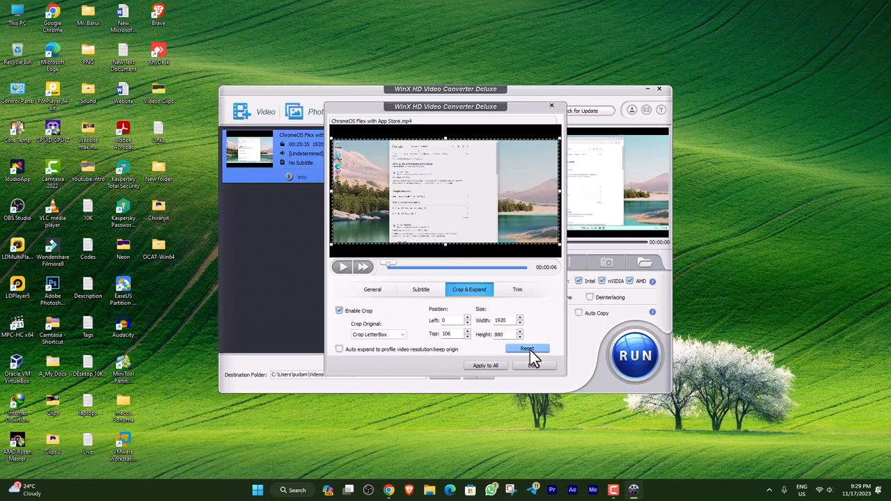
left_click(526, 348)
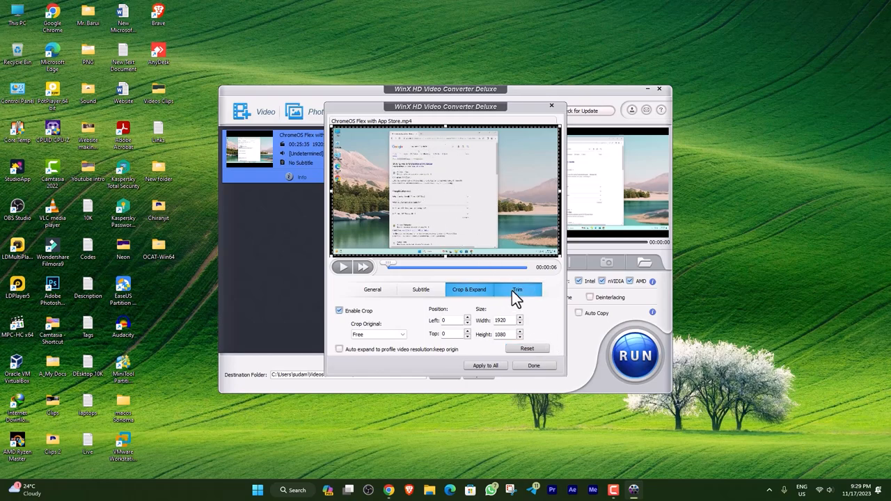
Enable trimming, set the range 00:13:10 to 00:16:14 on the timeline, and confirm with Done
left_click(518, 290)
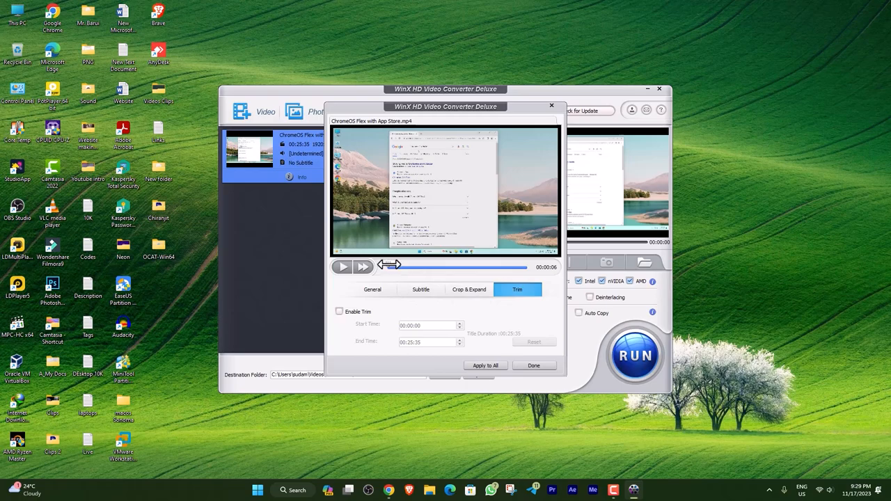
left_click(340, 312)
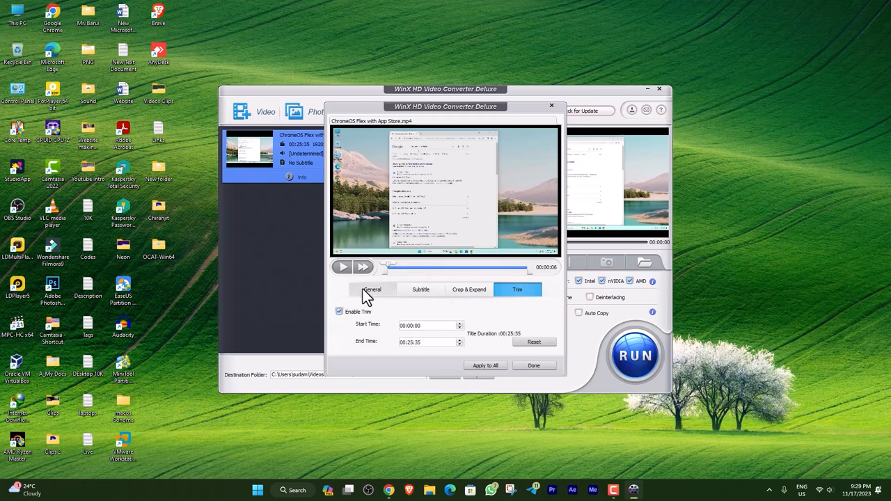
left_click_drag(390, 271, 434, 272)
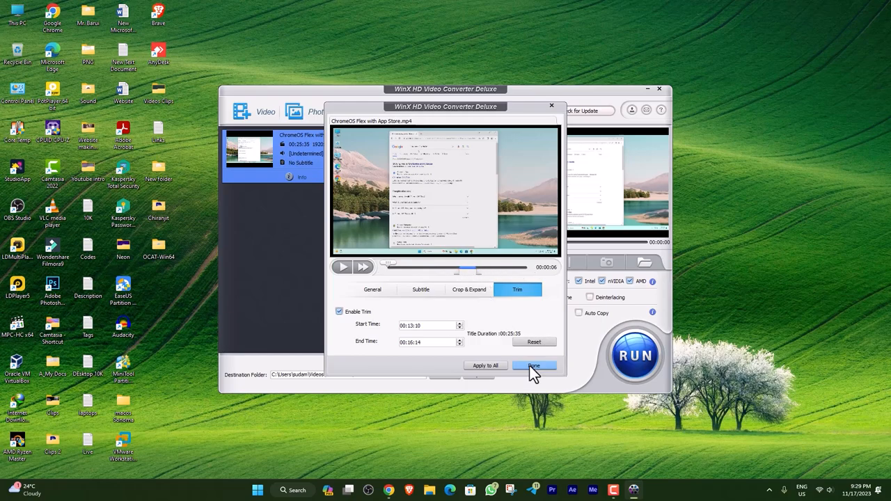
left_click(534, 365)
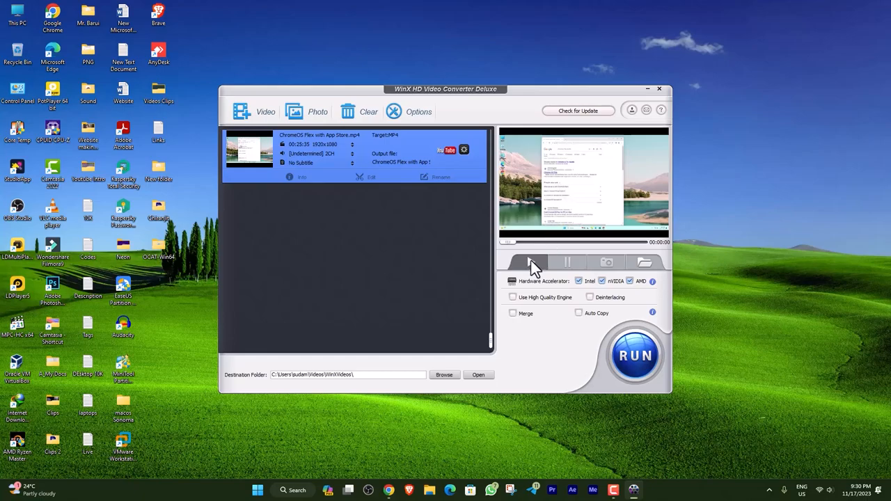
left_click(535, 262)
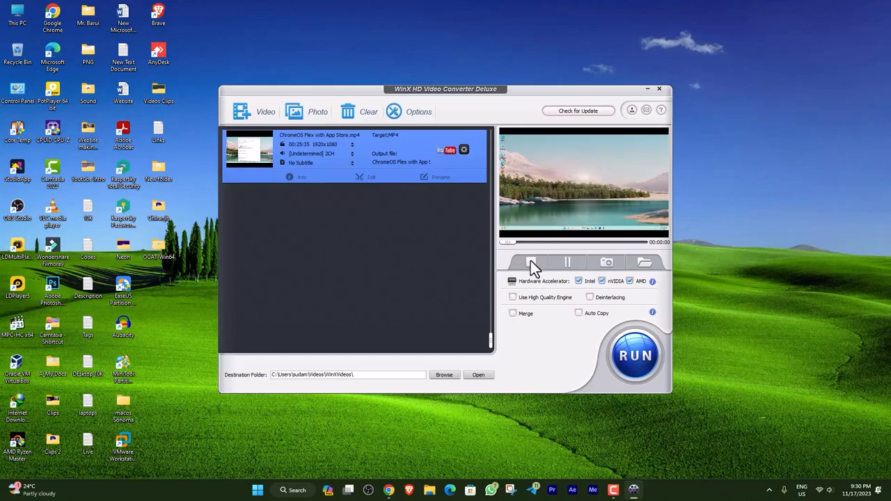
left_click(530, 262)
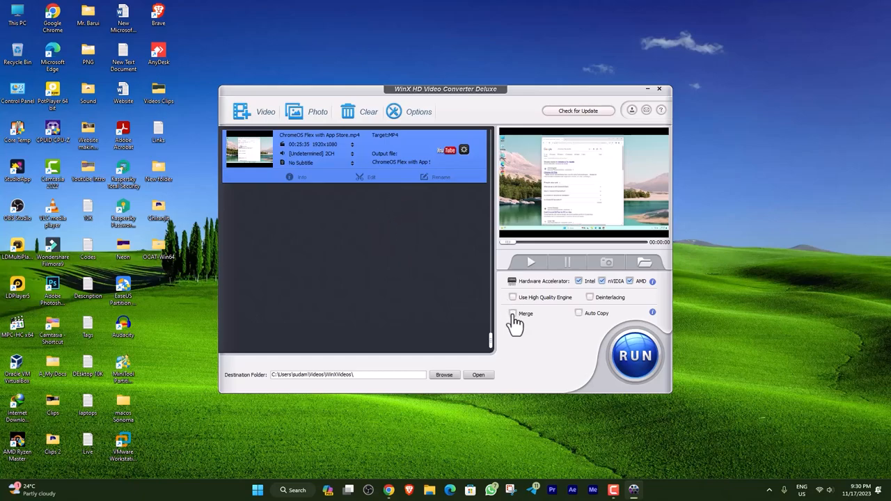
left_click(512, 313)
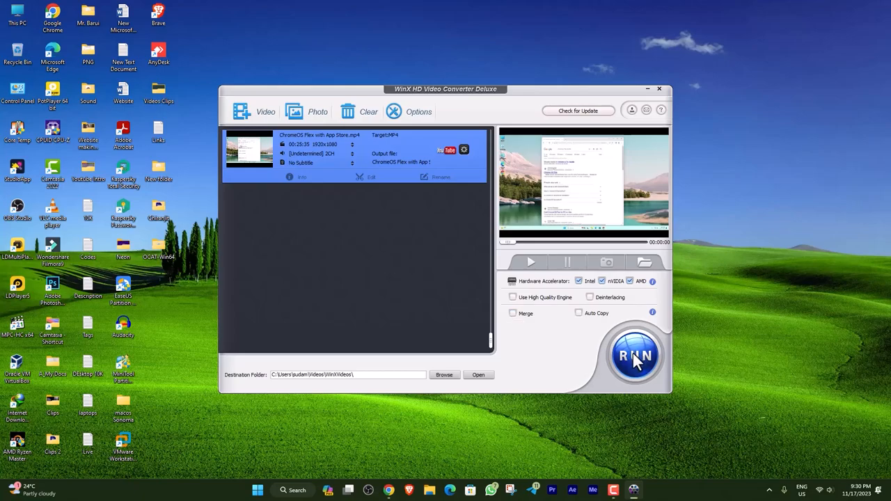
Run the conversion and watch CPU usage in Task Manager's Performance view
left_click(634, 356)
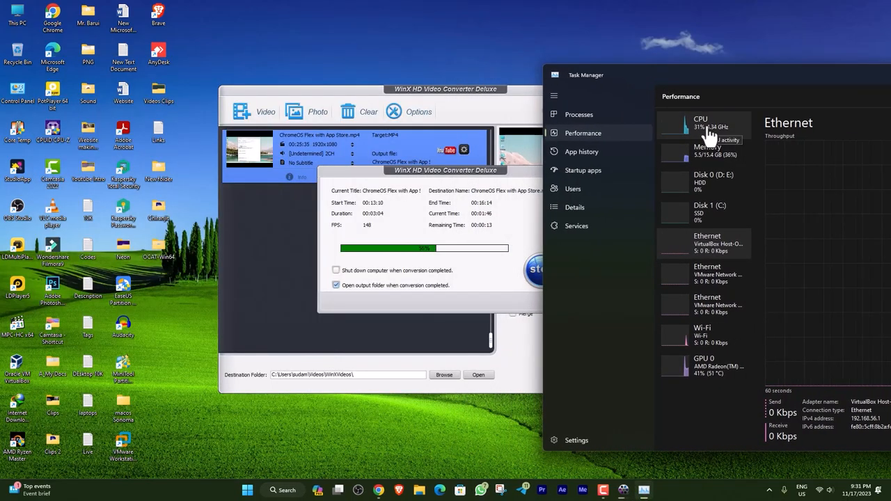
left_click(700, 123)
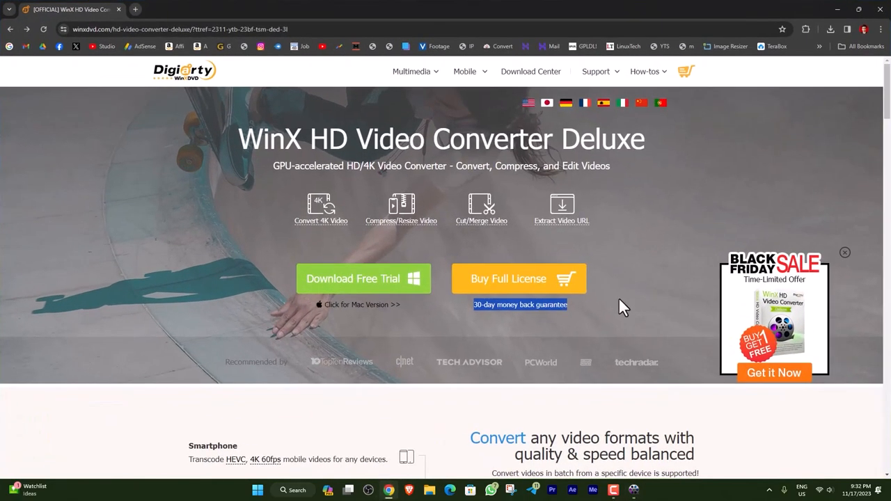
mouse_move(780, 317)
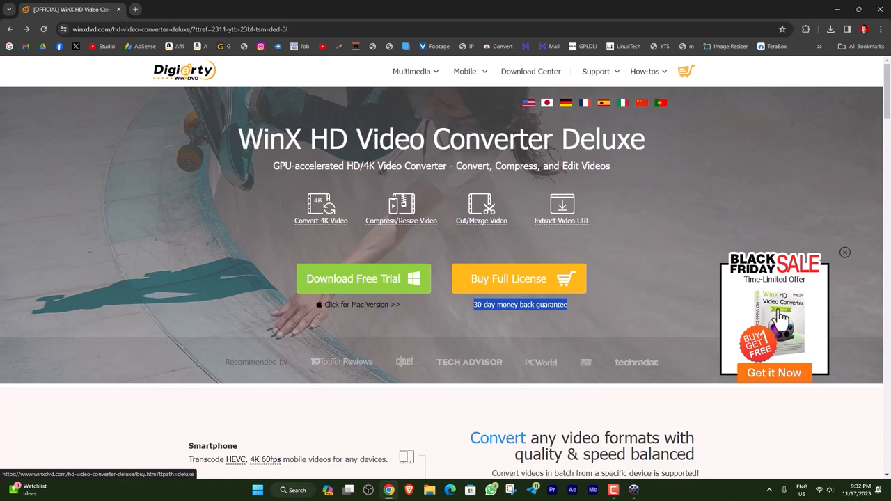
mouse_move(793, 312)
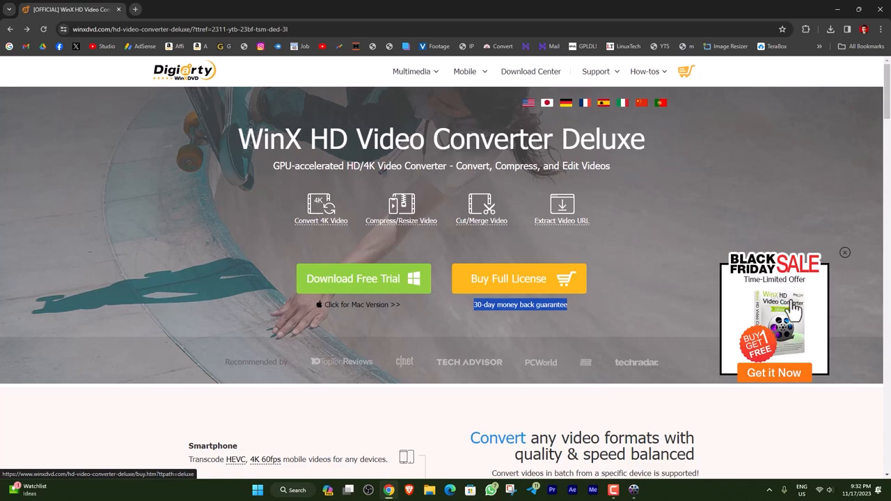
mouse_move(763, 356)
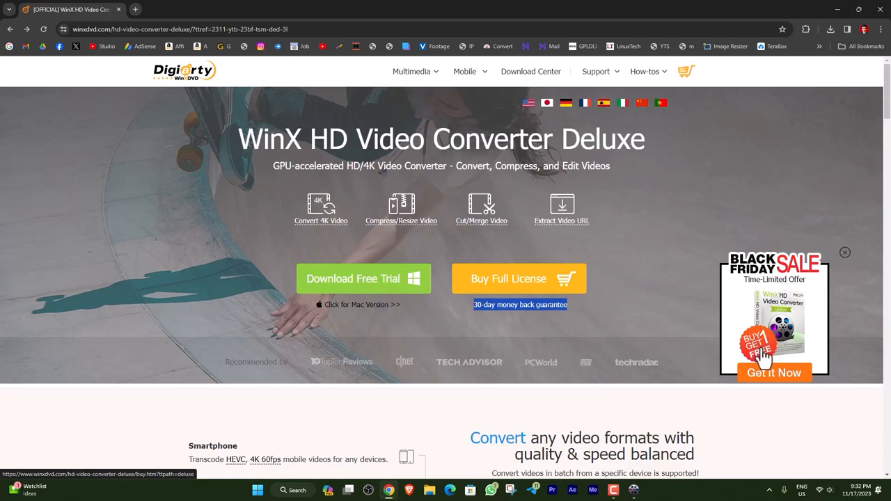